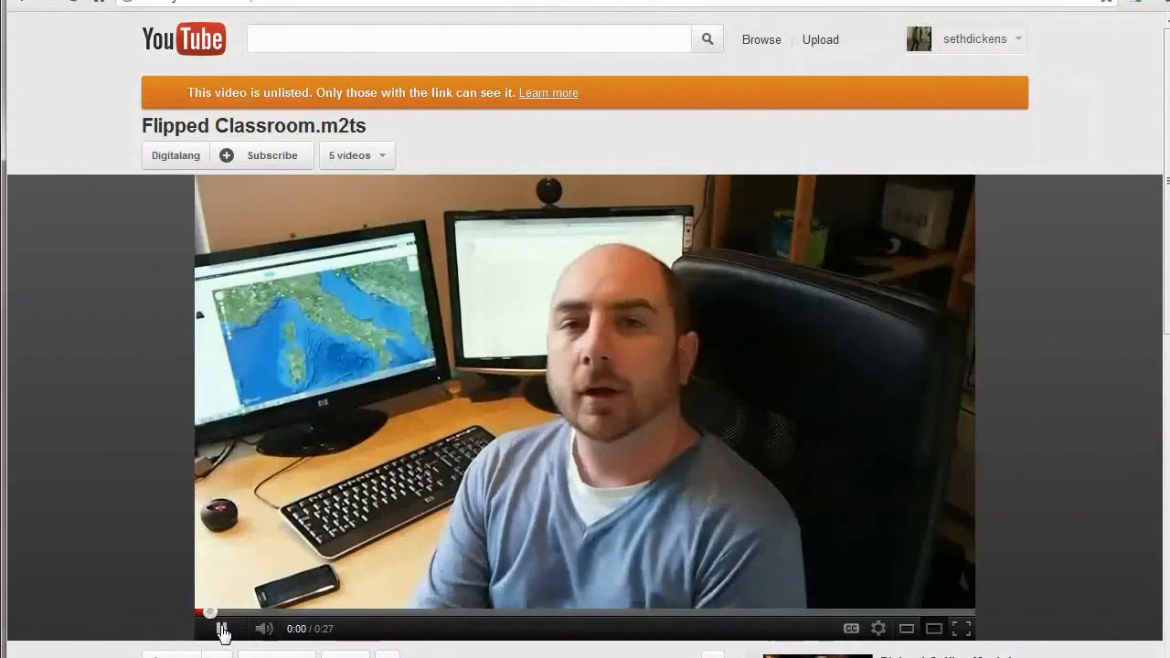
Start playing the Flipped Classroom video from the beginning.
click(223, 629)
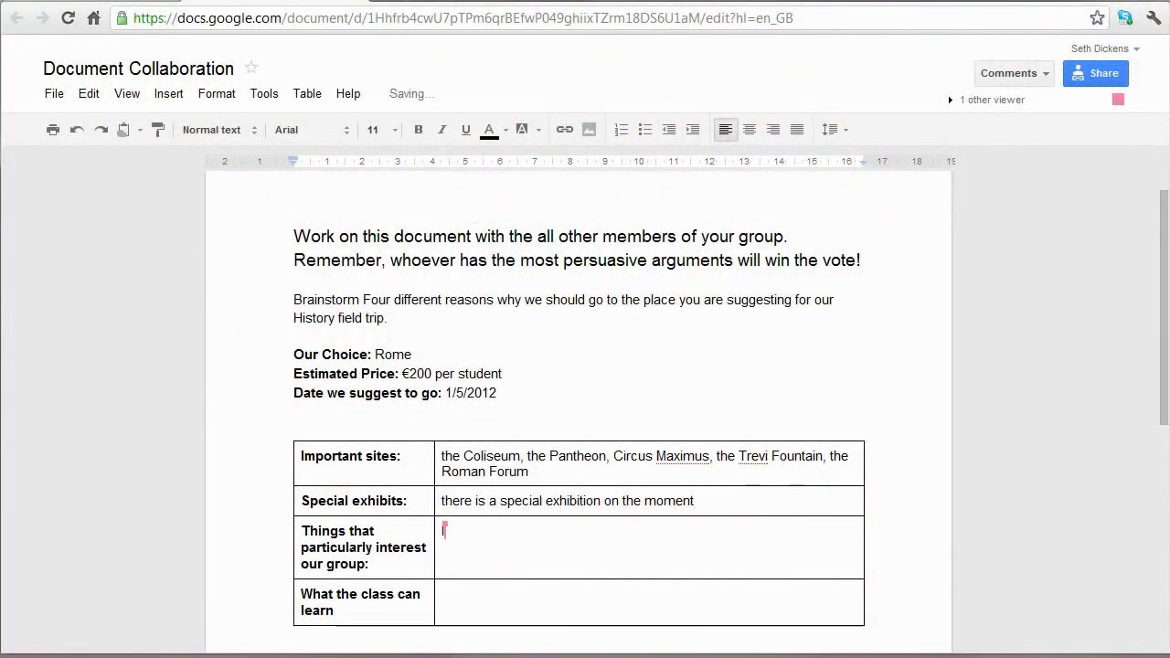
Note the wish to visit the Parthenon and add 'maybe we could go there' to the Colosseum exhibit entry.
text(I would really like to visit the Parthenon. It's amazing that there can be a church with a hole in he roof!)
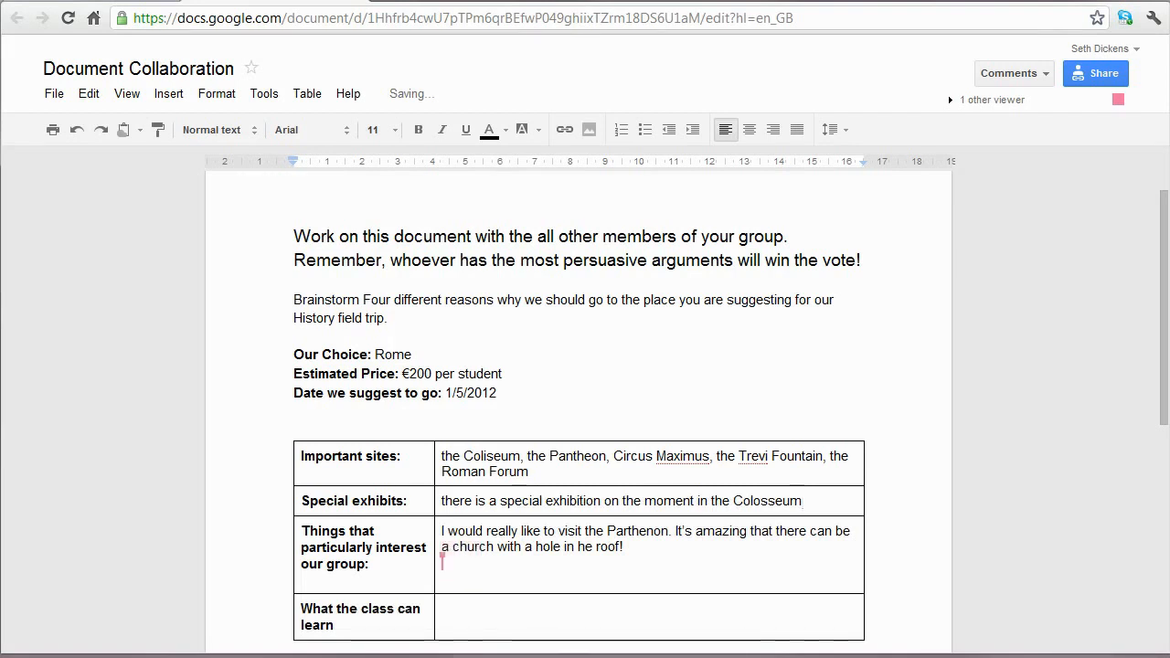
text(maybe we could go there)
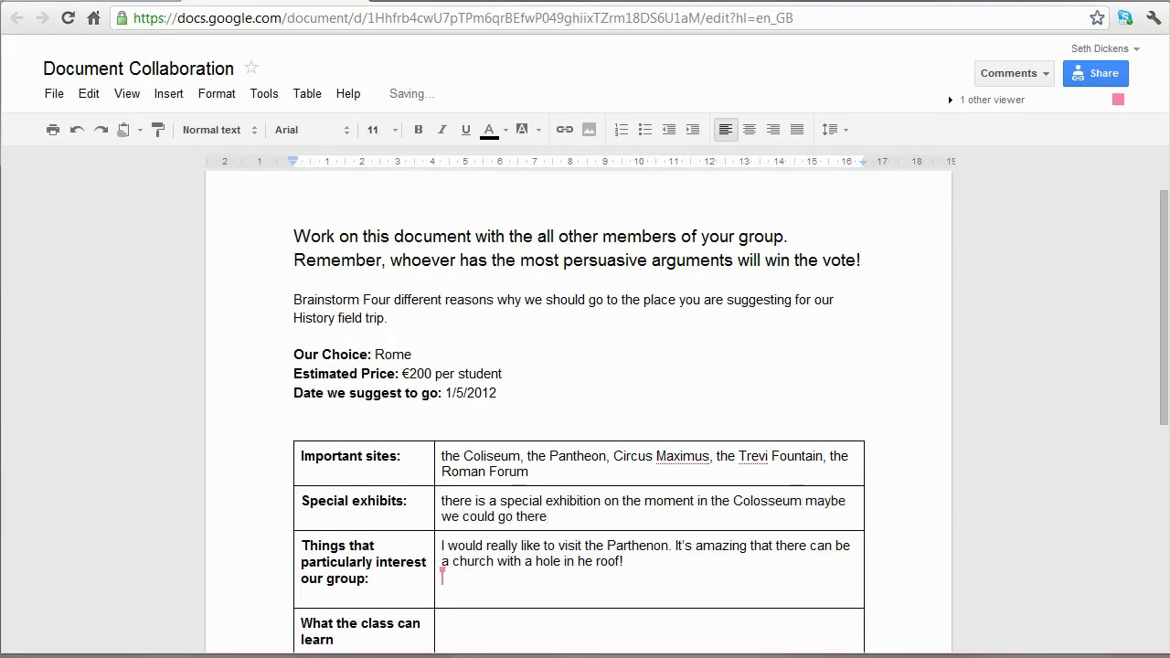